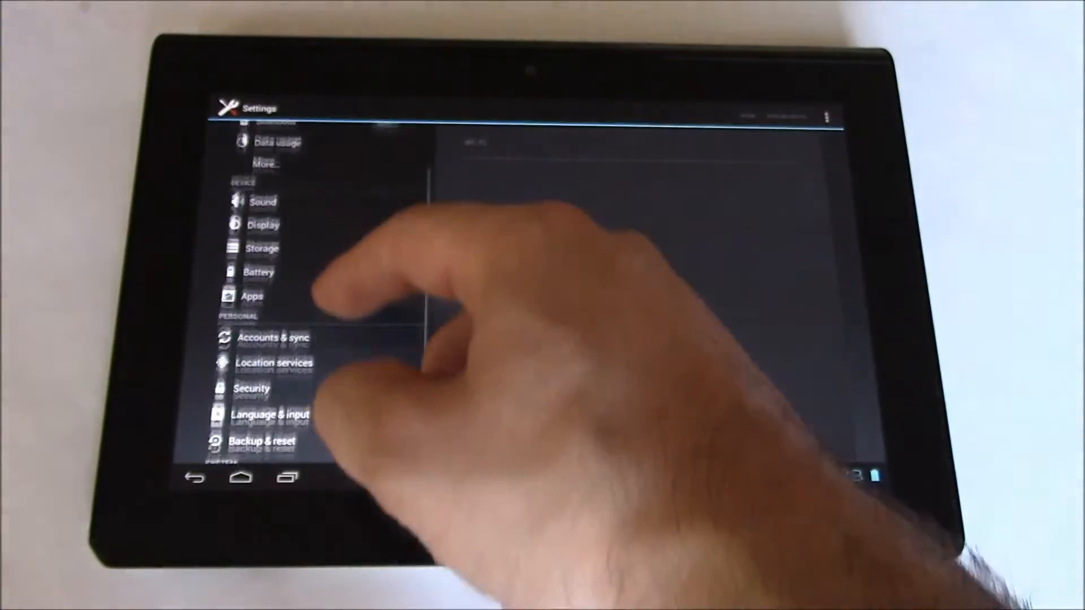
From Backup & reset, run Factory data reset with Erase USB storage checked, confirming Erase everything.
{"action": "left_click", "coordinate": [261, 441]}
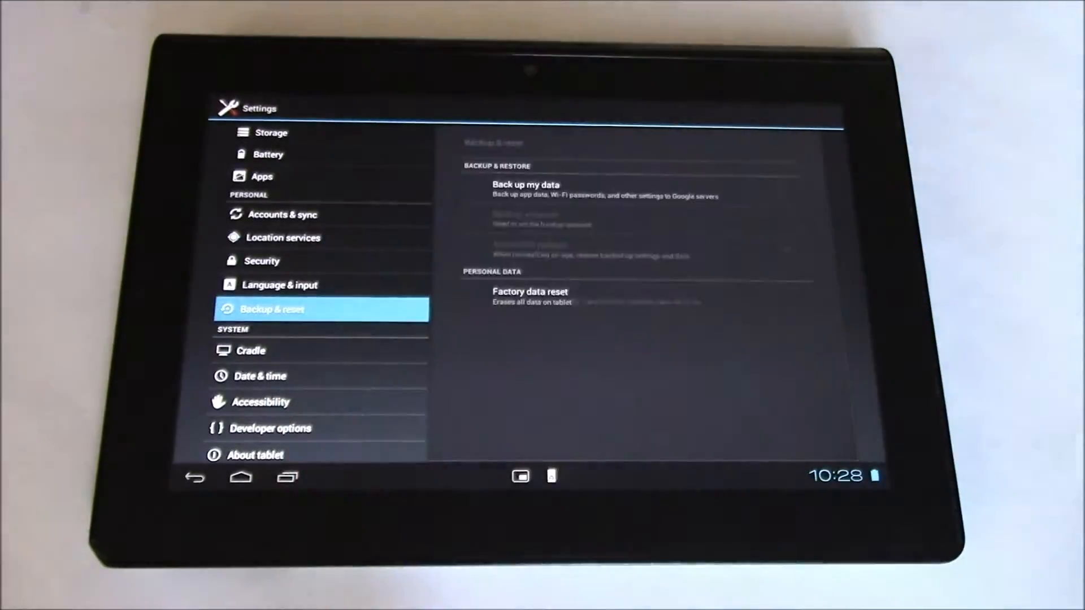
{"action": "left_click", "coordinate": [530, 292]}
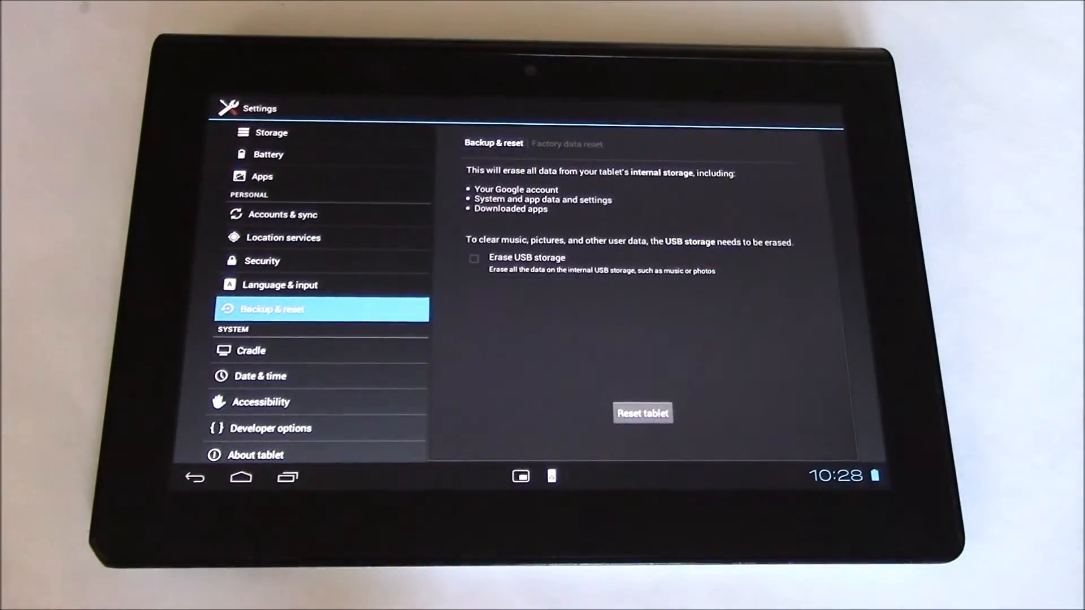
{"action": "left_click", "coordinate": [474, 258]}
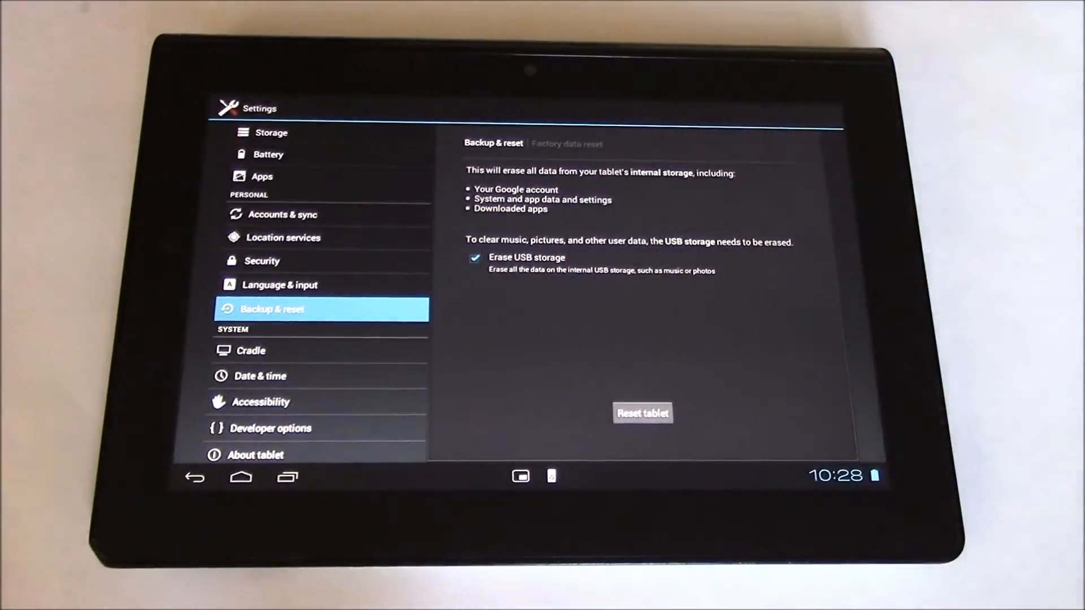
{"action": "left_click", "coordinate": [641, 413]}
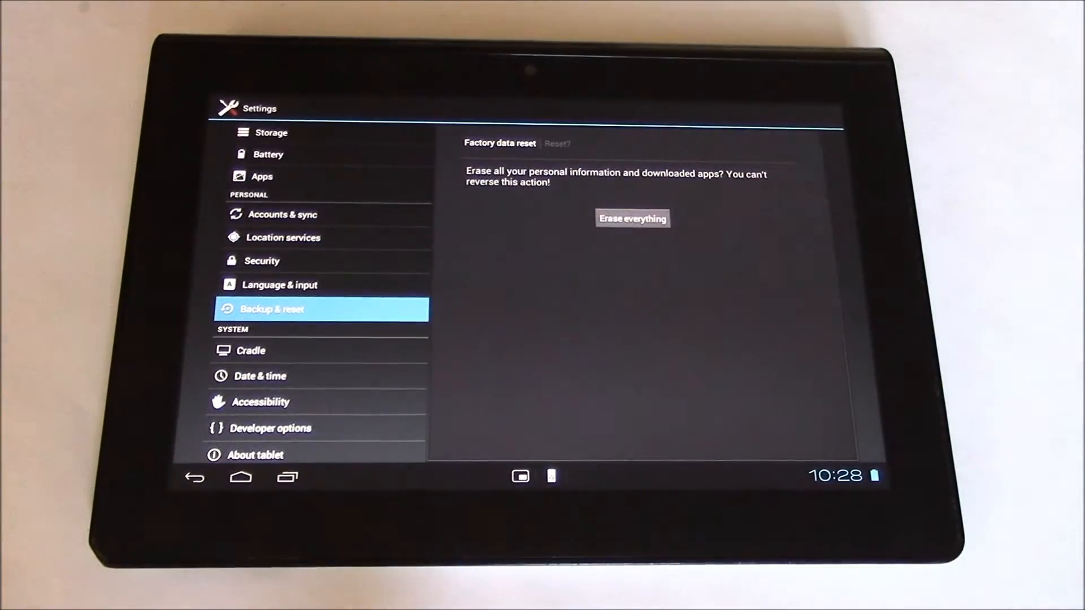
{"action": "left_click", "coordinate": [632, 218]}
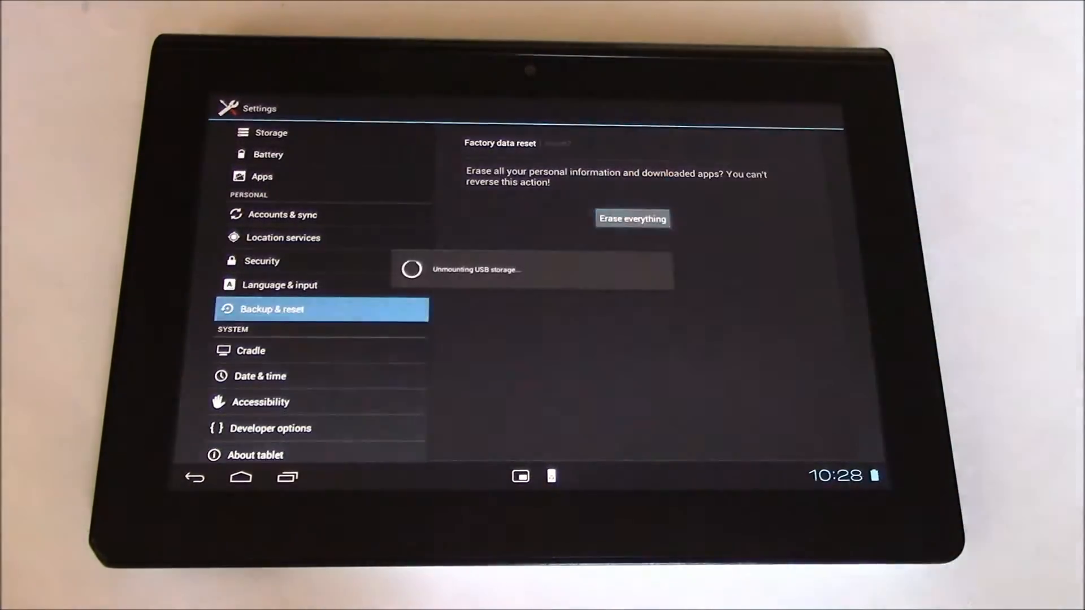